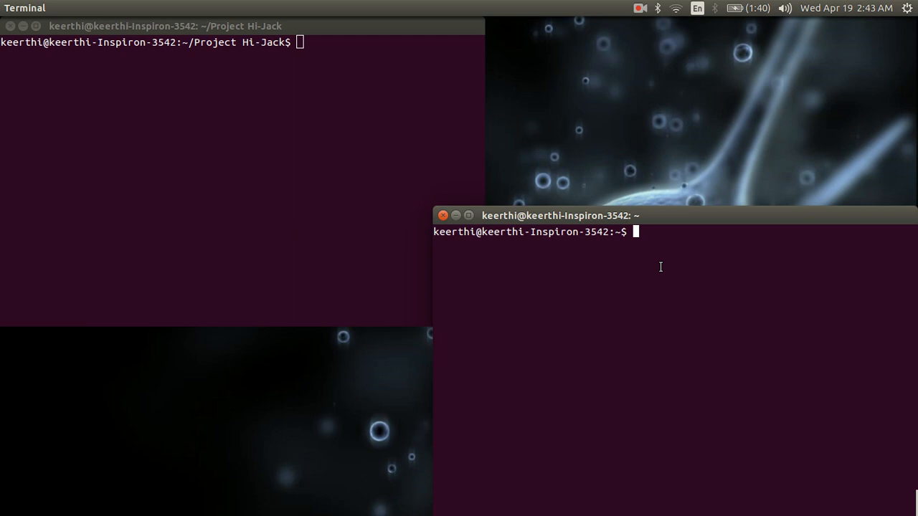
mouse_move(396, 109)
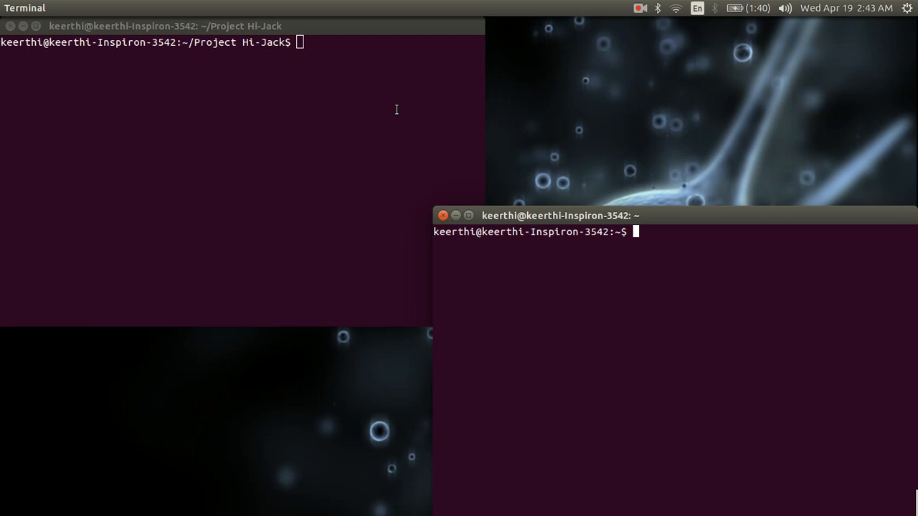
- Run sudo python read_from_usb_mouse.py in the left terminal so it prints key event tuples
type("sudo python read_from_usb_mouse.py")
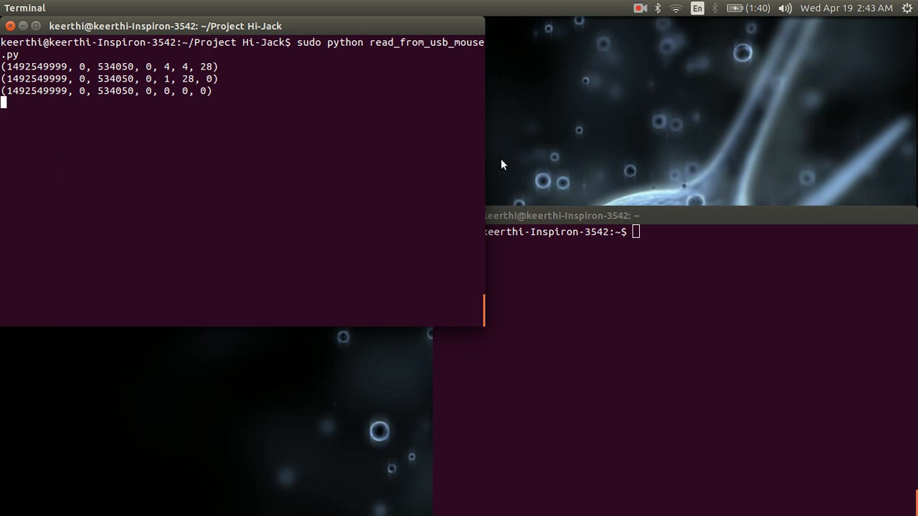
mouse_move(766, 329)
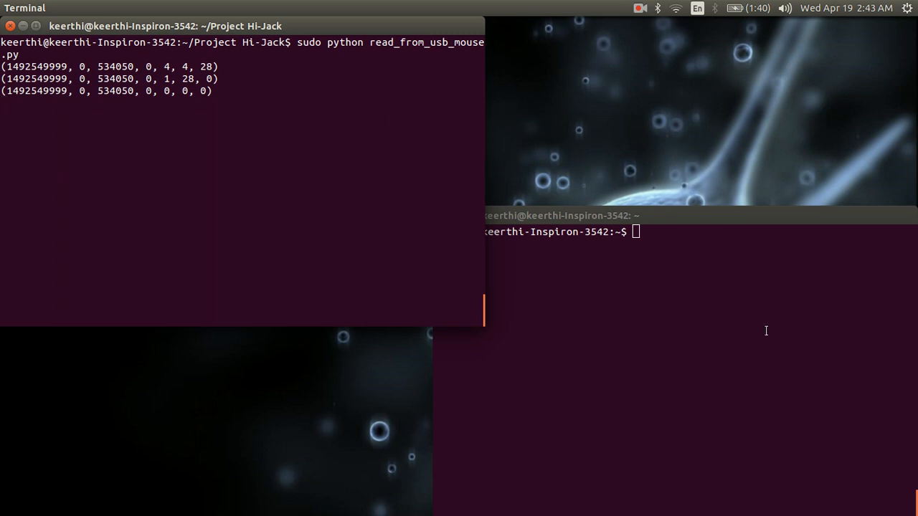
mouse_move(753, 319)
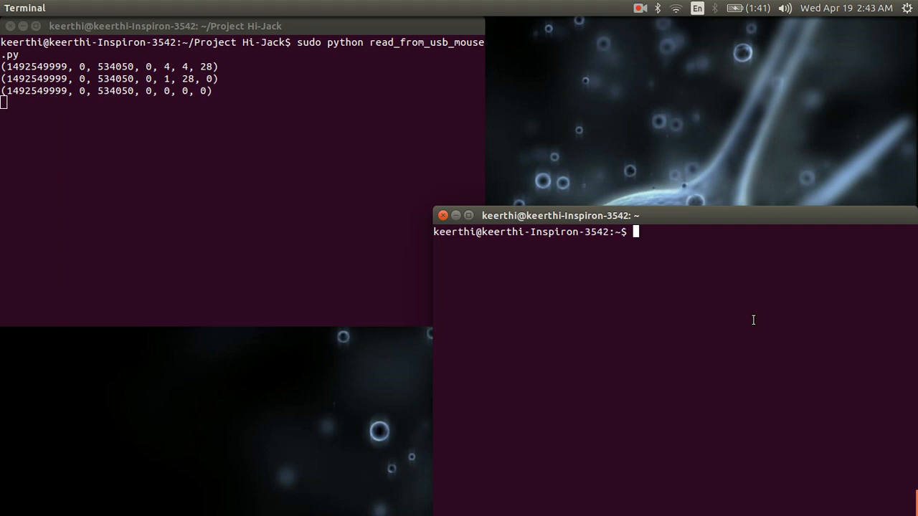
- Run sudo evtest /dev/input/event4 in the right terminal to log live key events
type("sudo evtest /dev/input/event4")
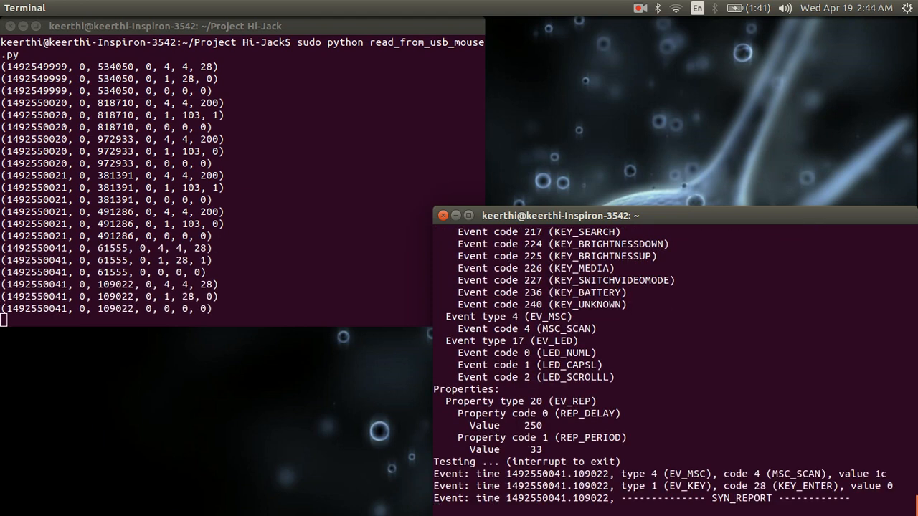
mouse_move(646, 213)
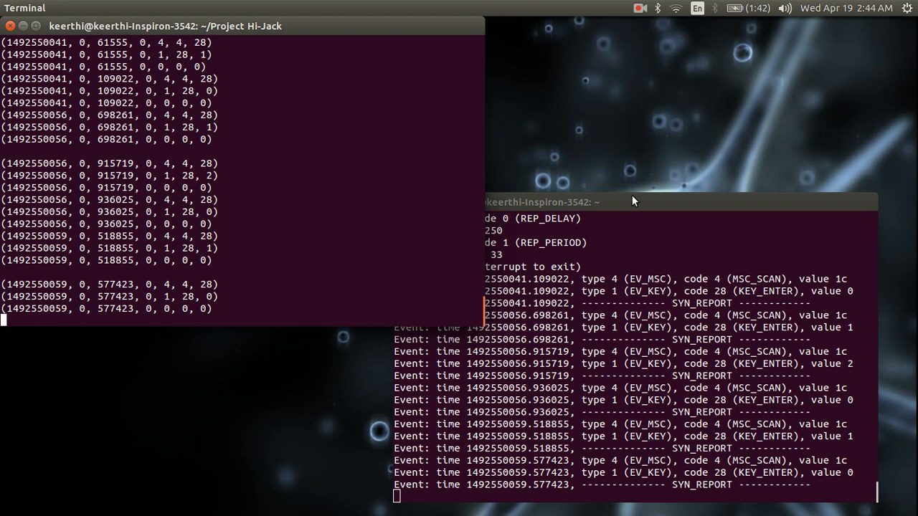
- Raise the evtest window above the Python terminal so both logs show the Enter and A presses
left_click(631, 200)
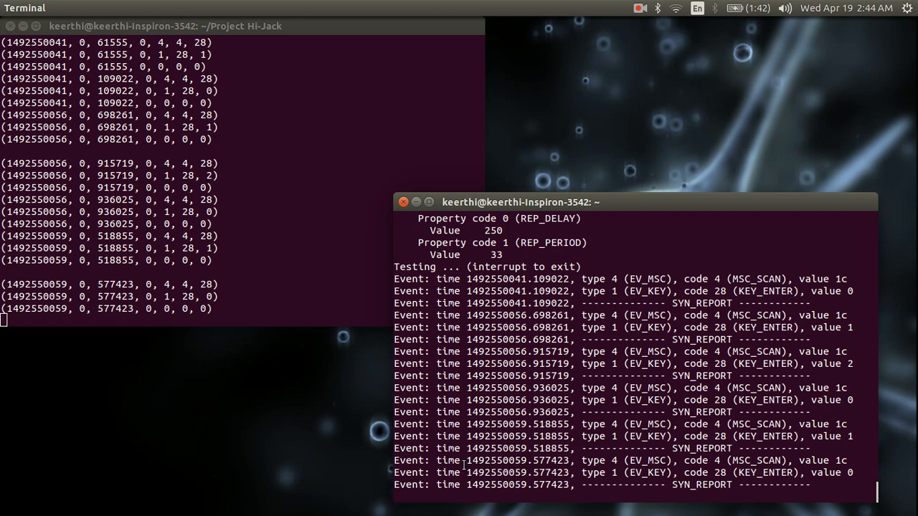
double_click(517, 460)
type("a")
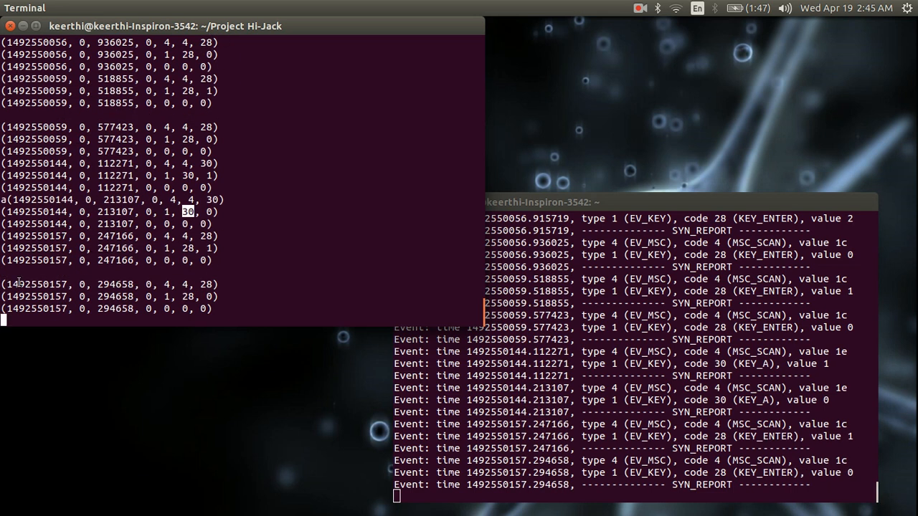
mouse_move(149, 278)
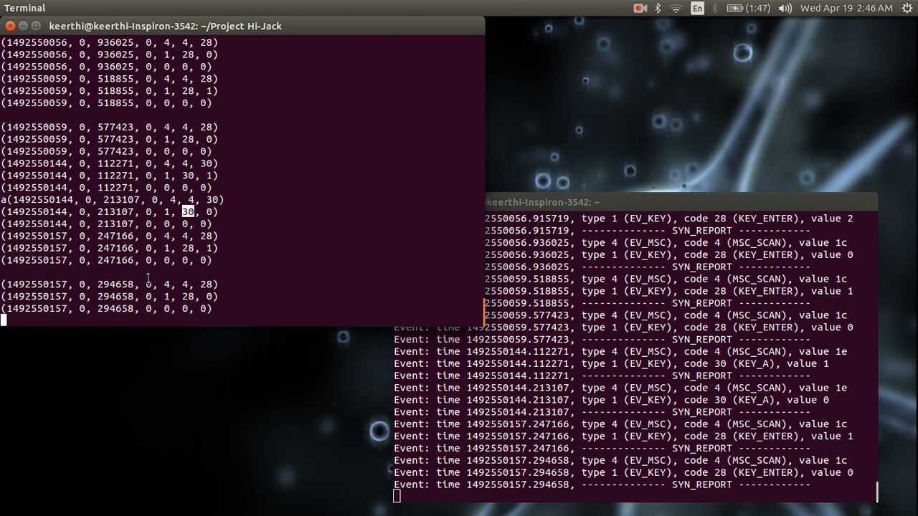